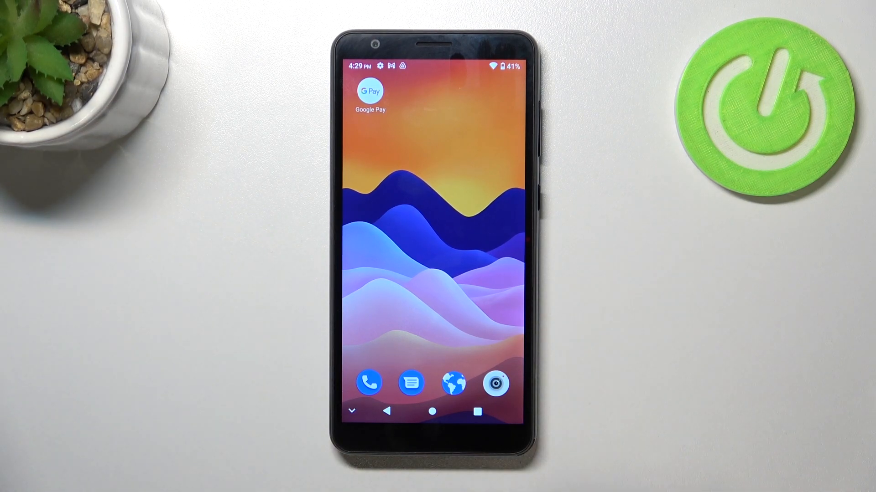
Step: Launch Google Pay from the home screen and respond to the location access prompt
left_click(370, 90)
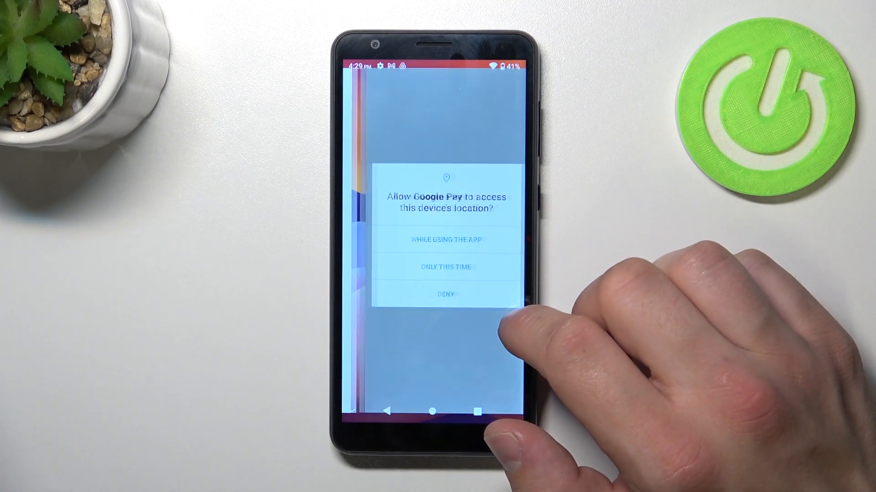
left_click(433, 266)
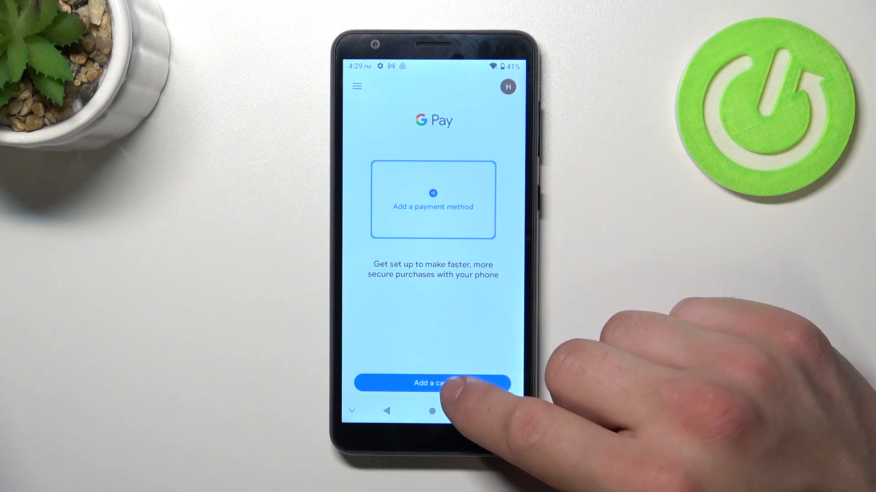
Step: Start adding a card, choose a card type and reach the participating-banks help page
left_click(432, 383)
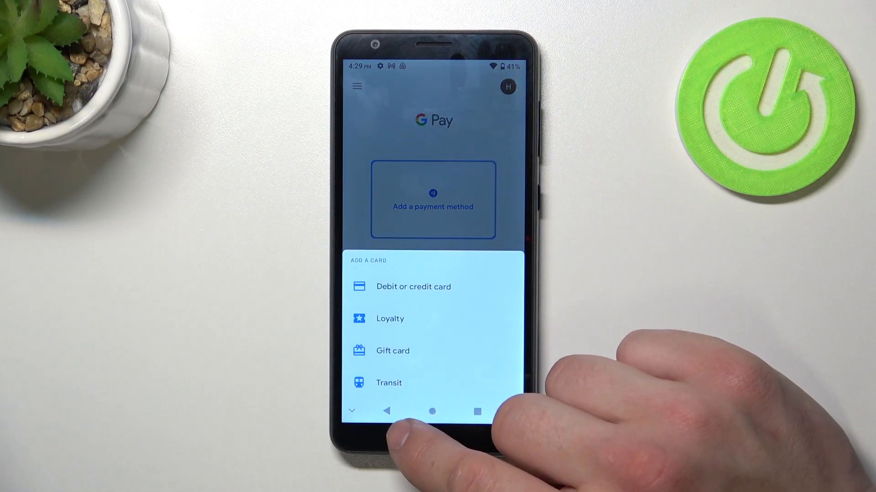
left_click(356, 86)
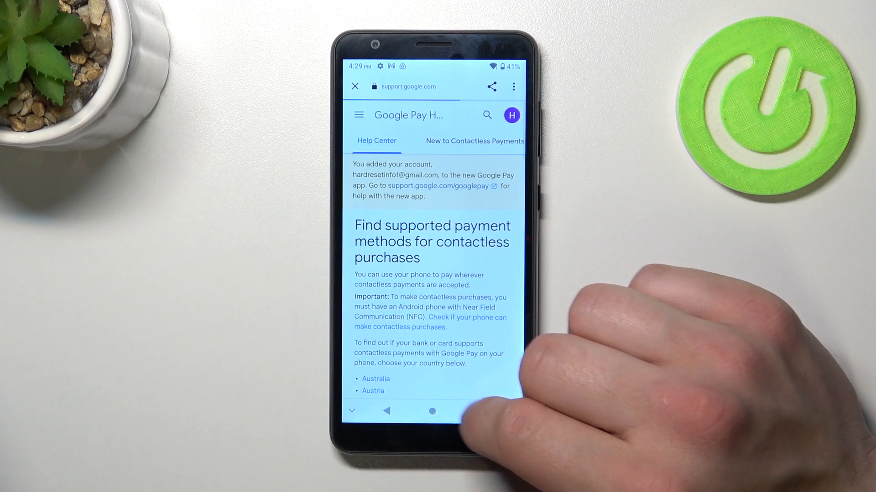
Step: Leave the help page, reopen Google Pay and view the empty Activity history
left_click(432, 411)
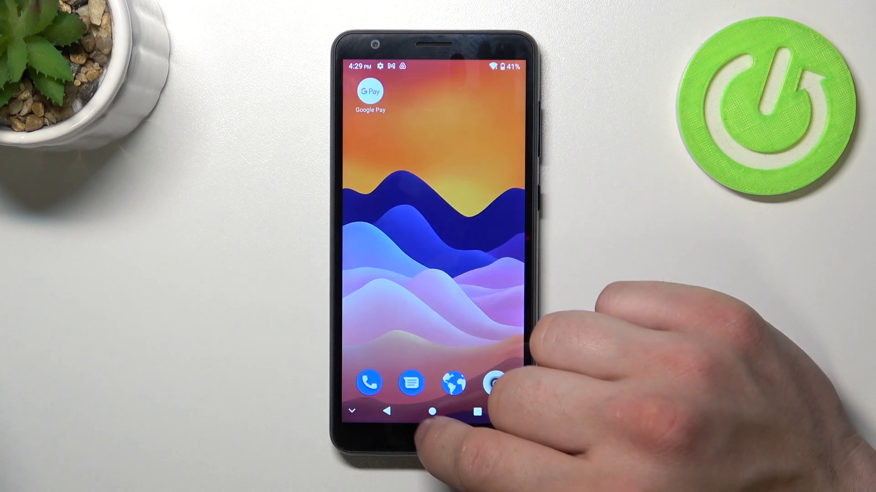
left_click(369, 89)
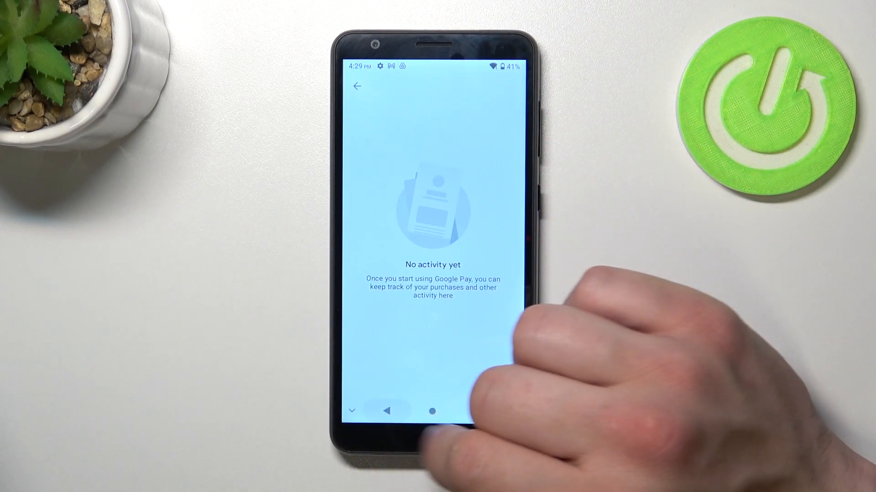
Step: Leave the activity page, look through Settings and return to the main payment screen
left_click(356, 86)
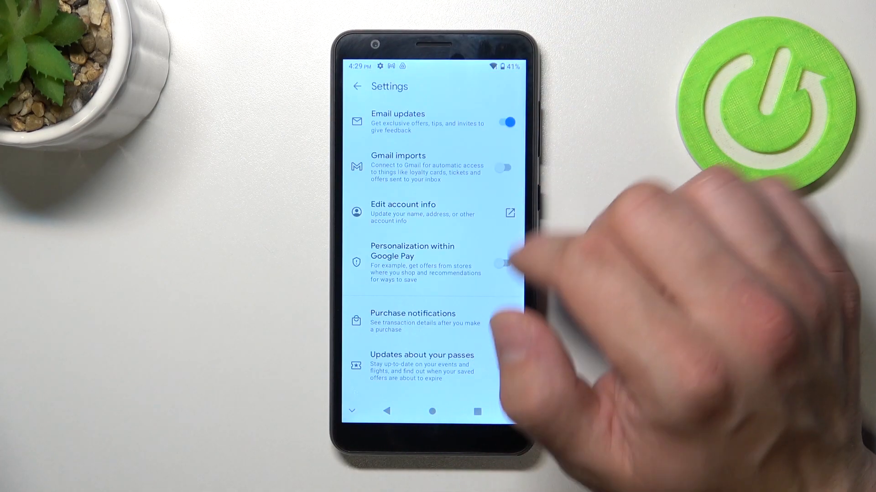
left_click(505, 322)
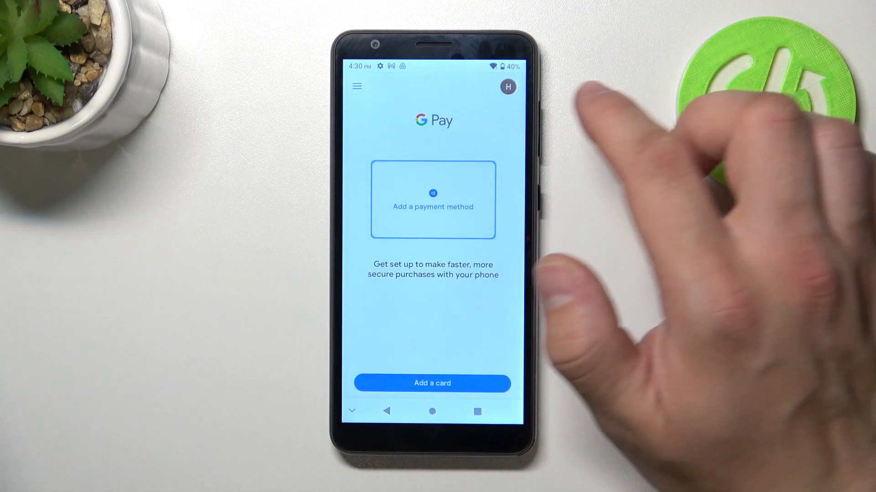
left_click(507, 87)
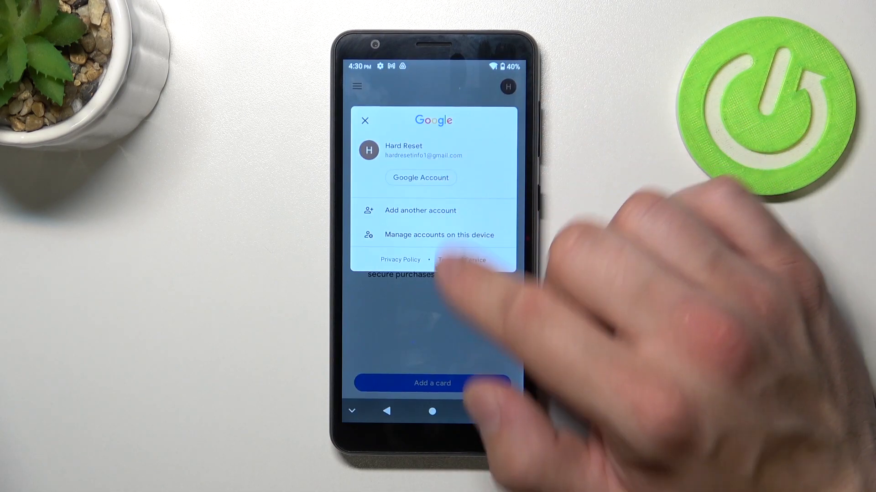
left_click(365, 120)
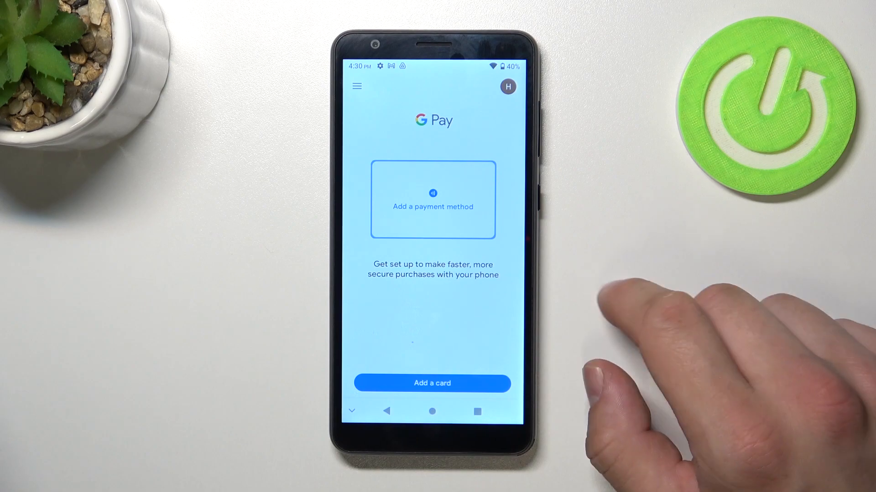
mouse_move(642, 313)
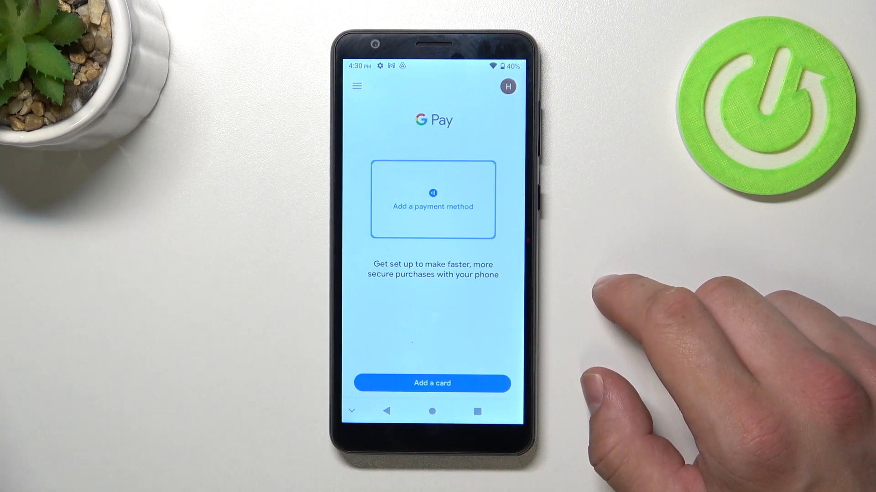